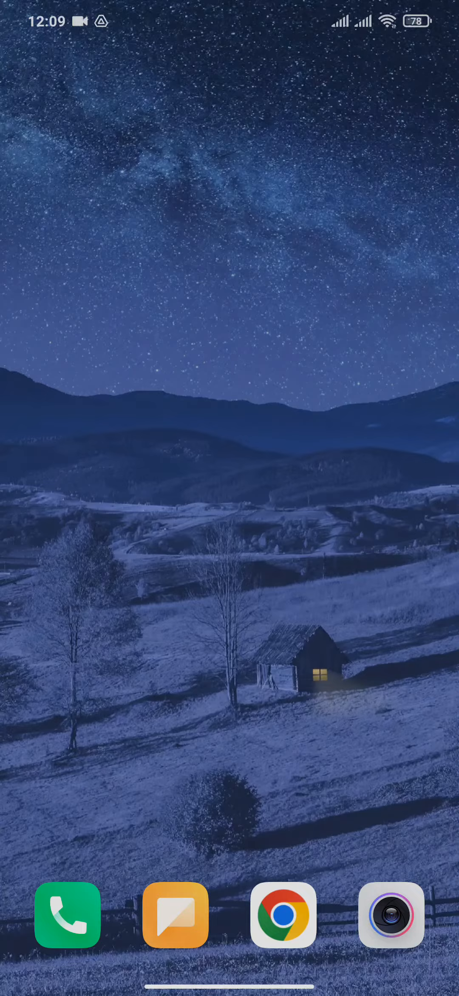
# - Swipe up on the home screen to reach the Play Store search with recent history
pyautogui.scroll(3)
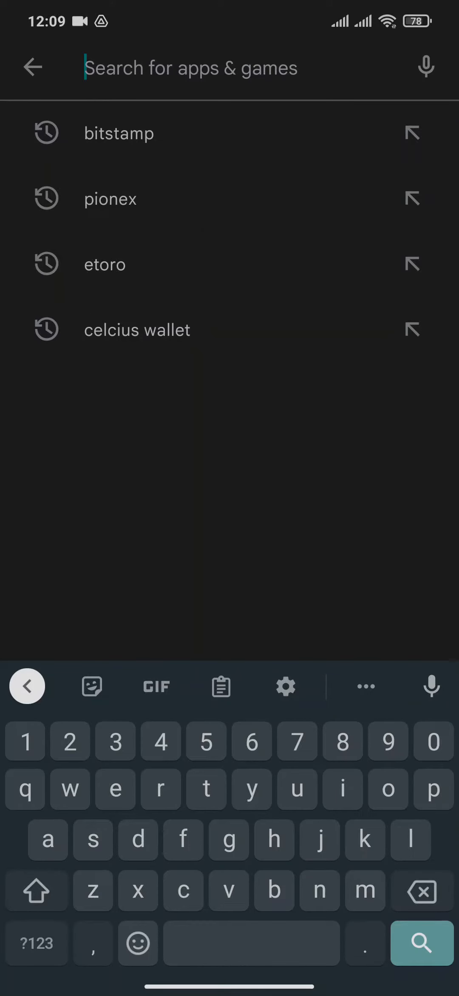
# - Rerun the recent 'bitstamp' search to show the Bitstamp app listing
pyautogui.click(118, 133)
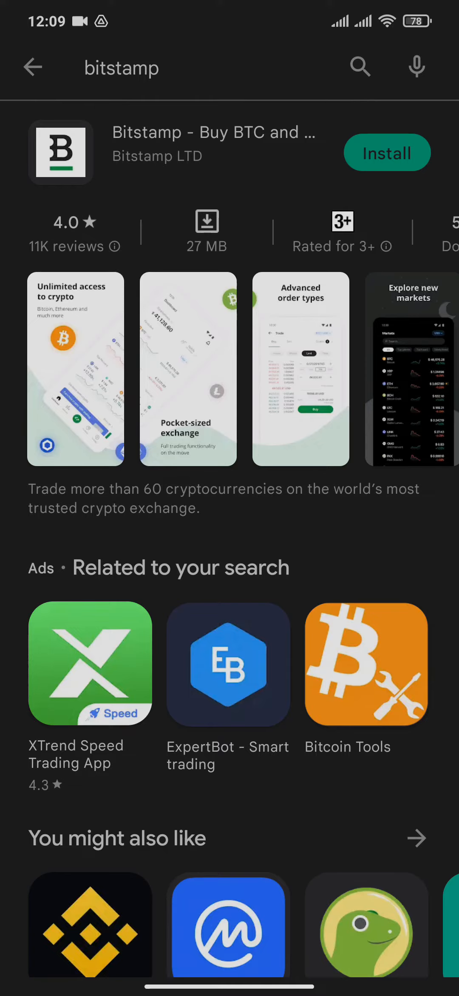
# - Install the Bitstamp app from its search result listing
pyautogui.click(386, 153)
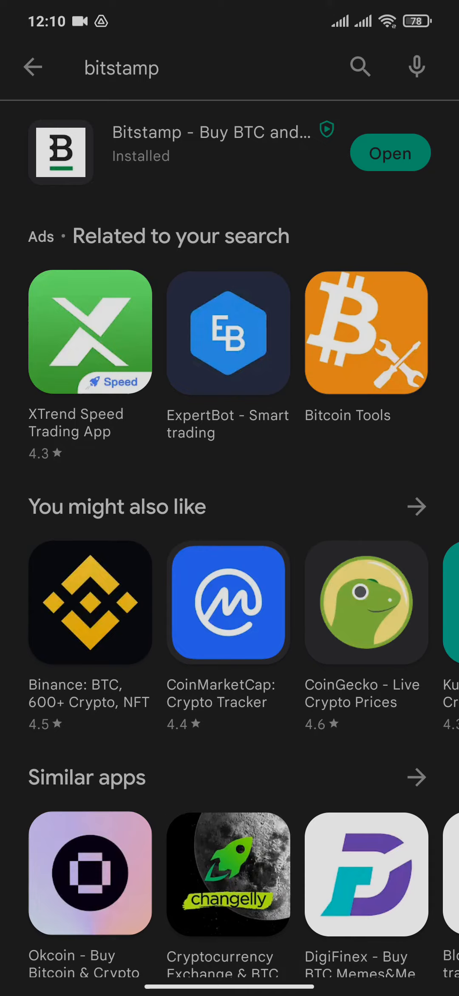
# - Launch Bitstamp to its registration/log-in welcome screen, then return home
pyautogui.click(390, 152)
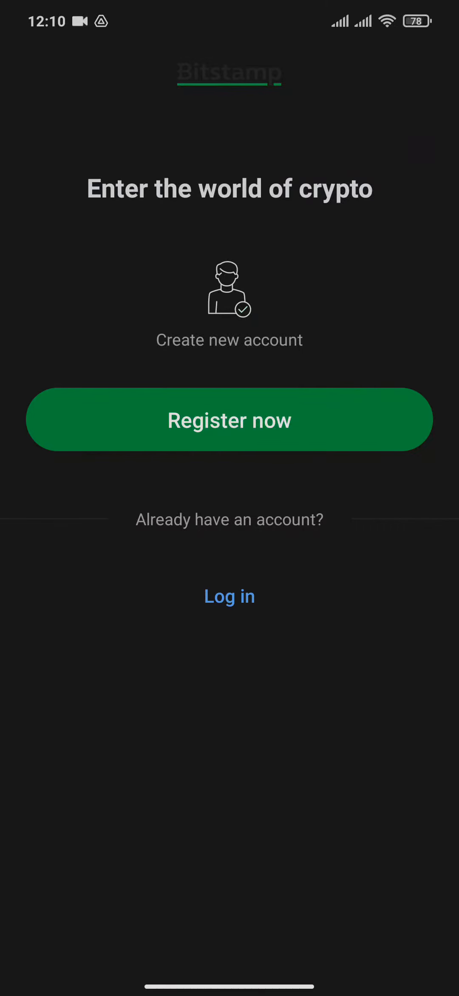
pyautogui.press('HOME')
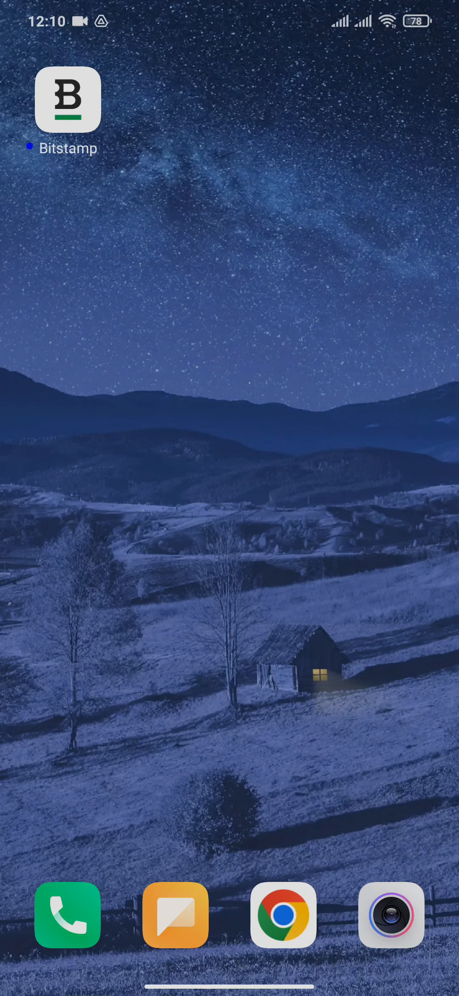